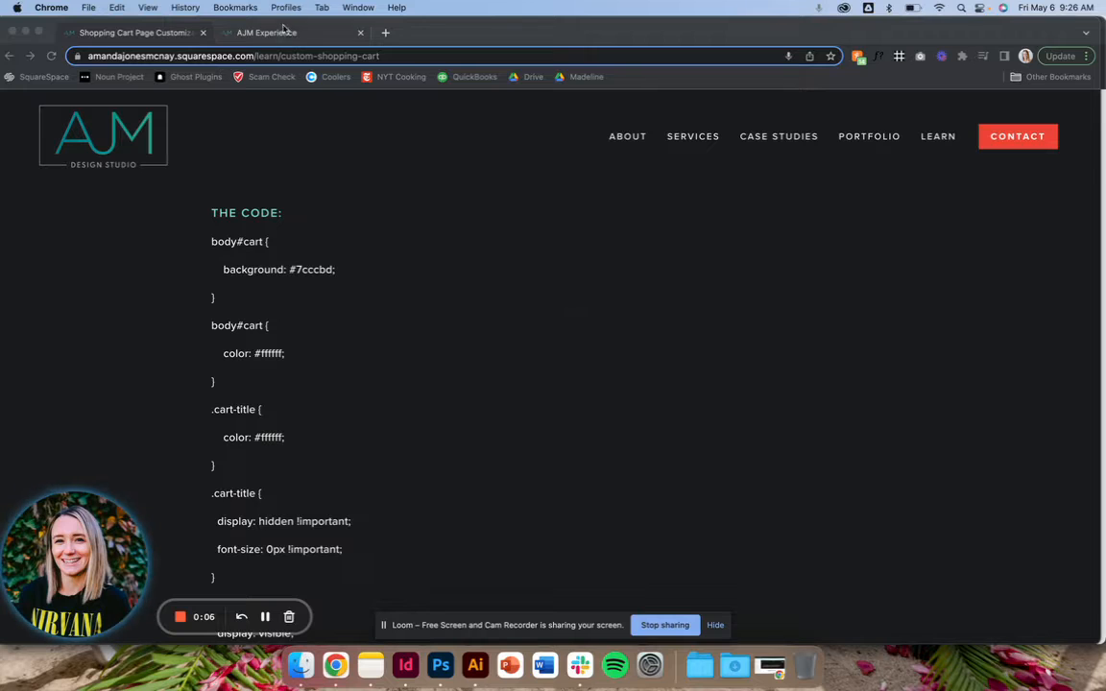
Step: Paste the copied shopping cart CSS into the site's Custom CSS editor, giving a turquoise cart background
click(288, 31)
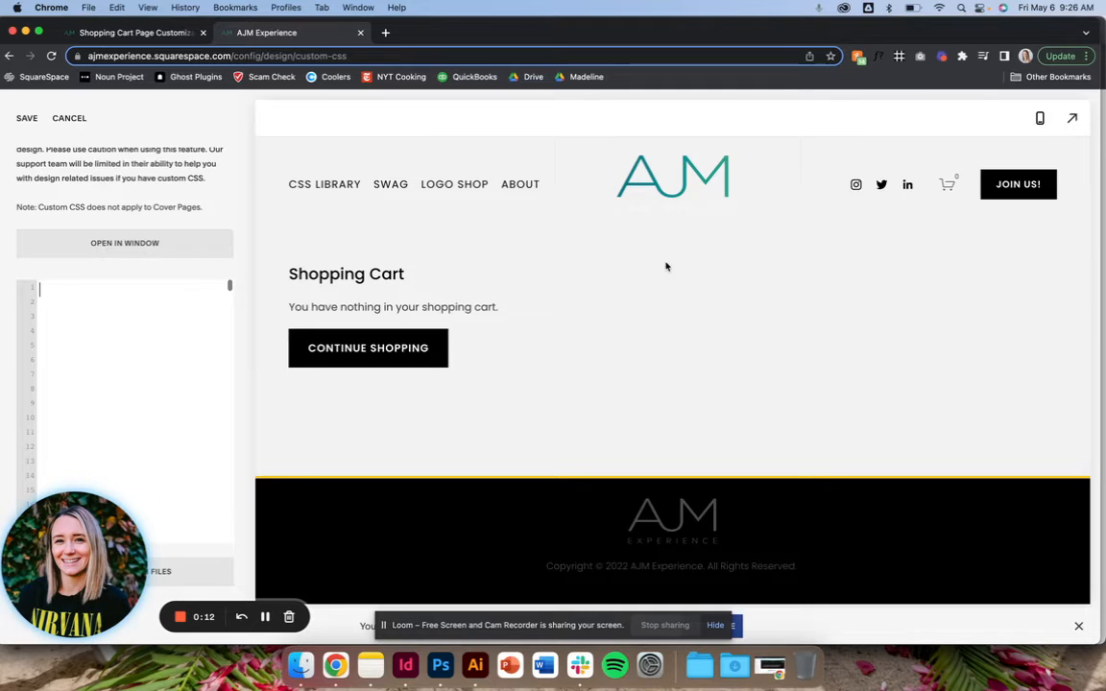
mouse_move(419, 274)
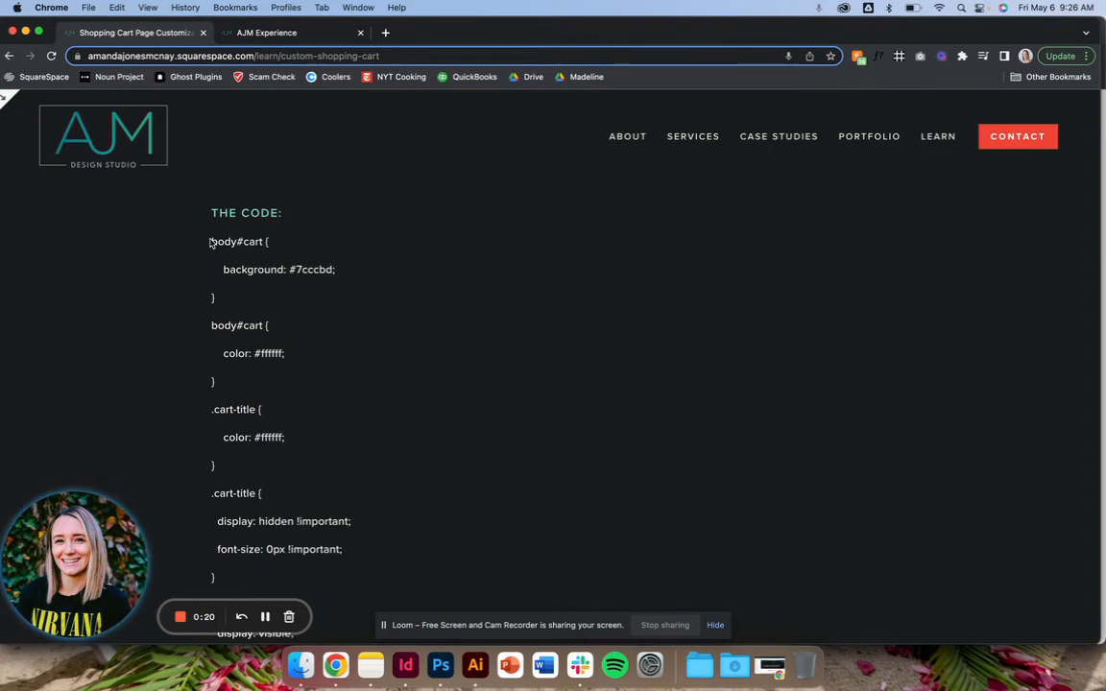
scroll(down, 3)
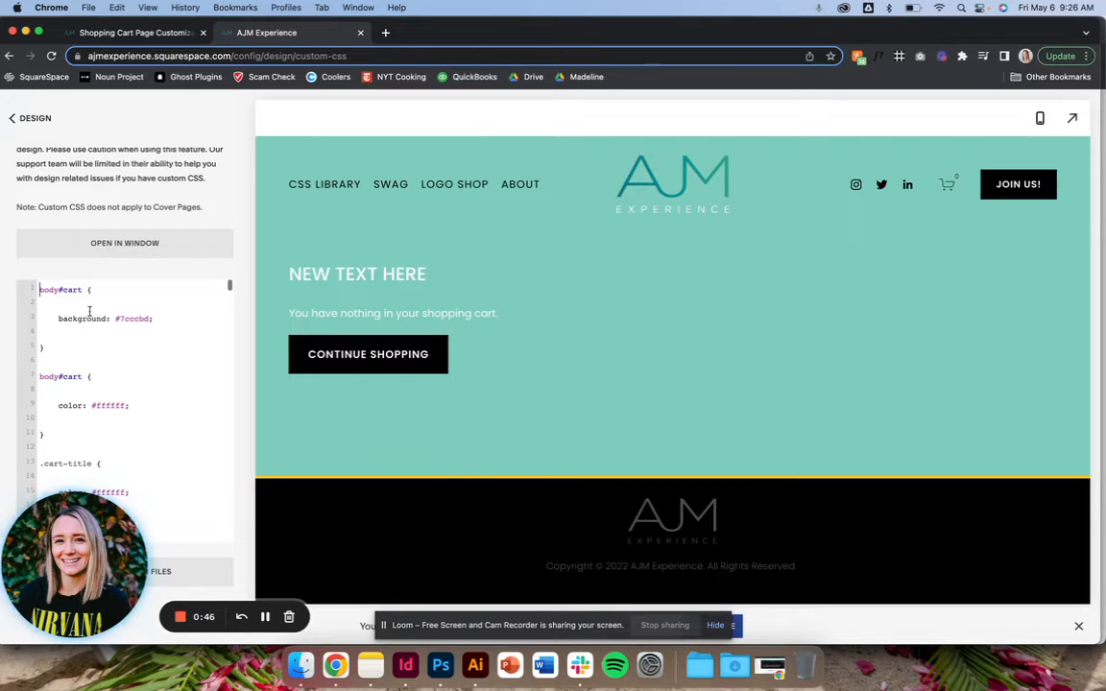
Step: Change both #ffffff colour values to #000000 so cart text and title are black, and save
double_click(59, 288)
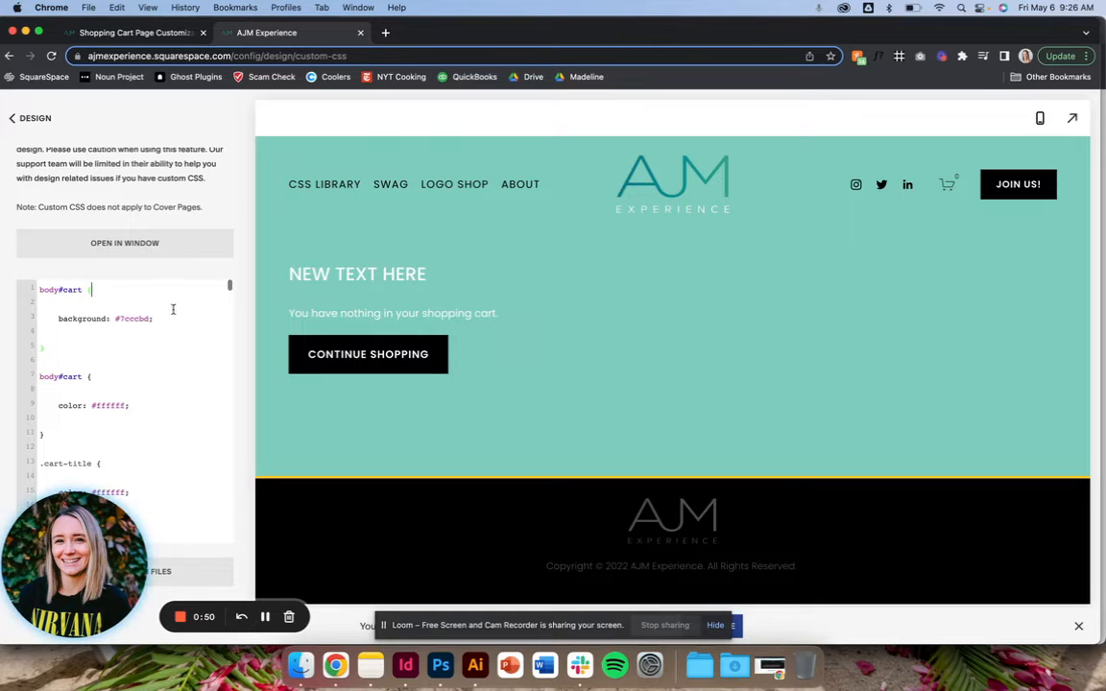
double_click(133, 319)
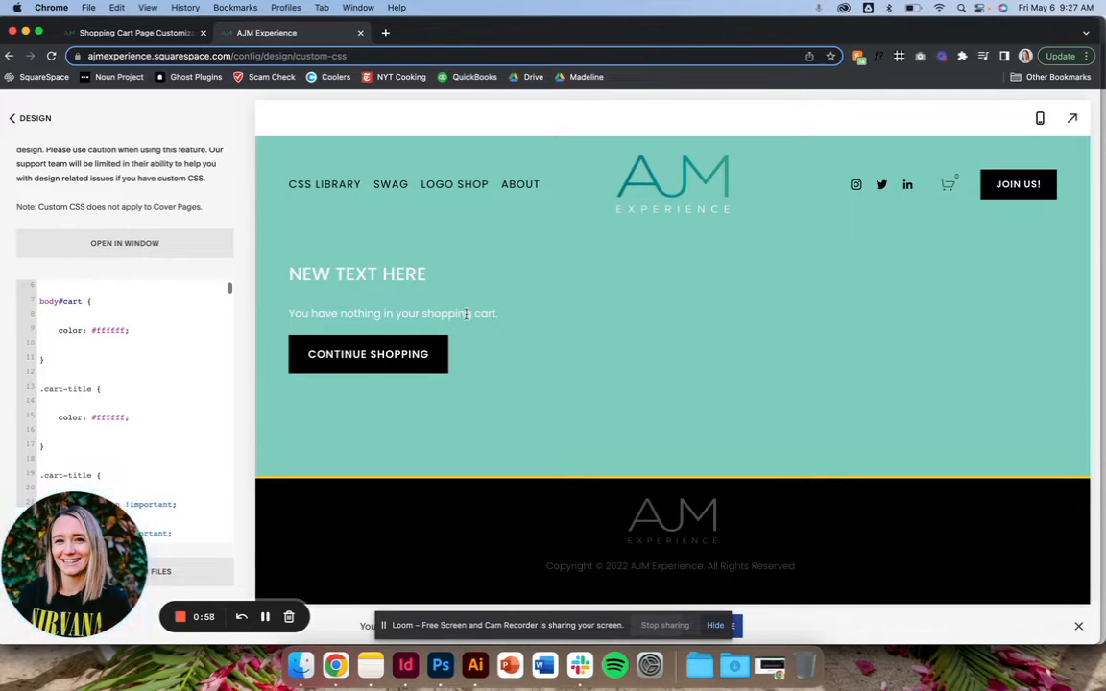
double_click(108, 331)
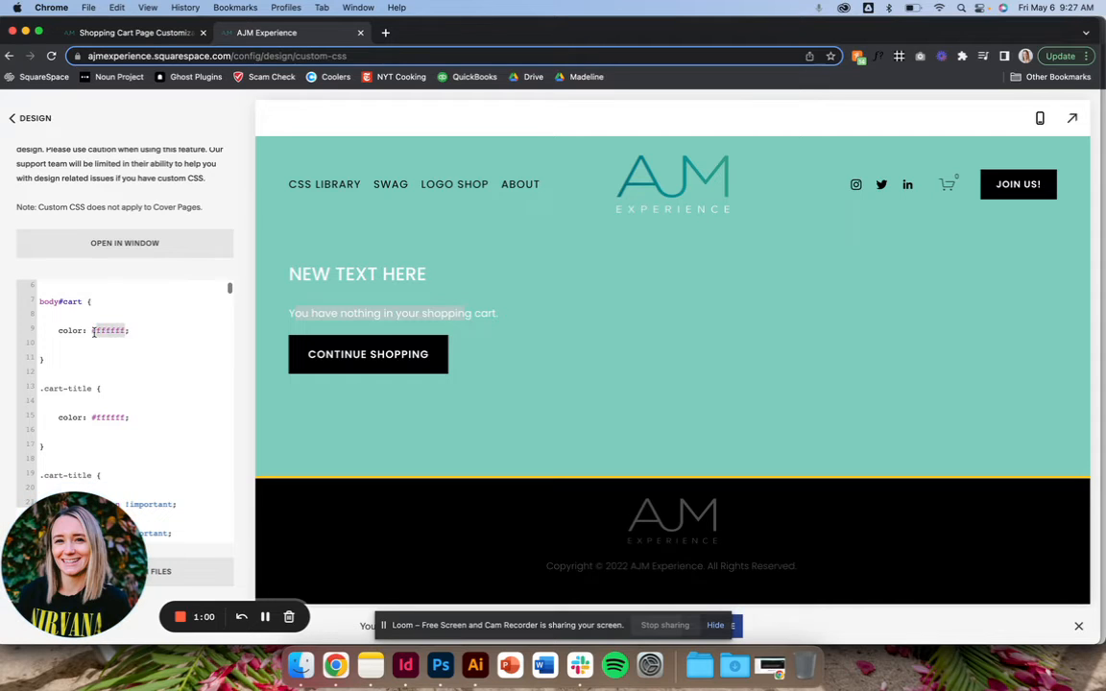
text(000000)
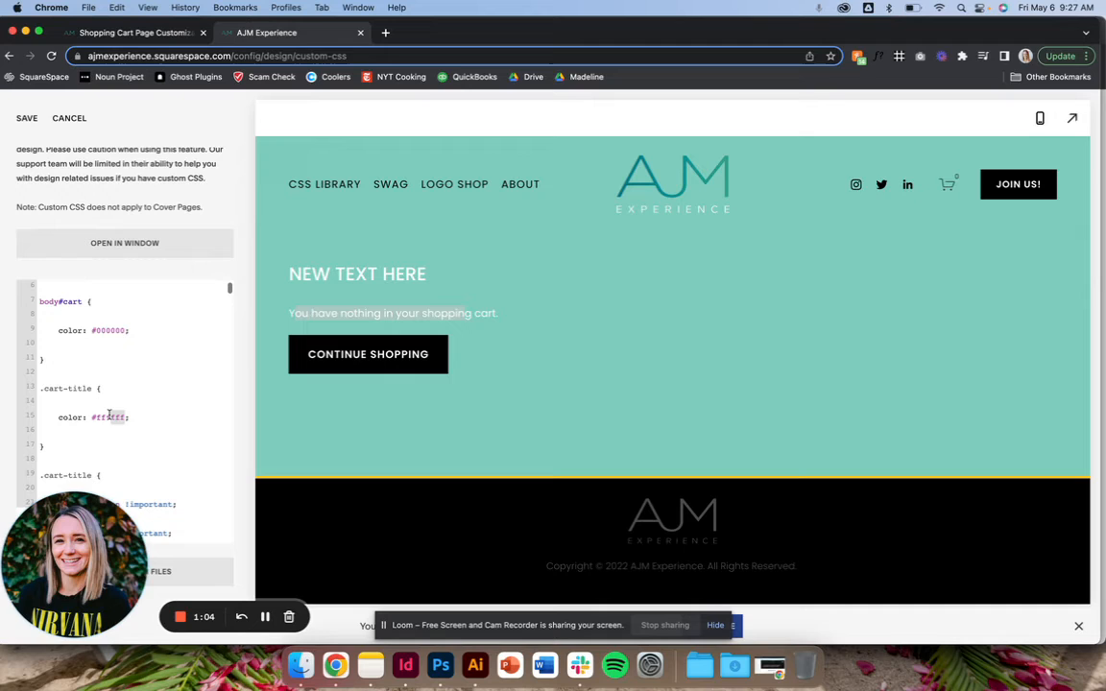
text(000000)
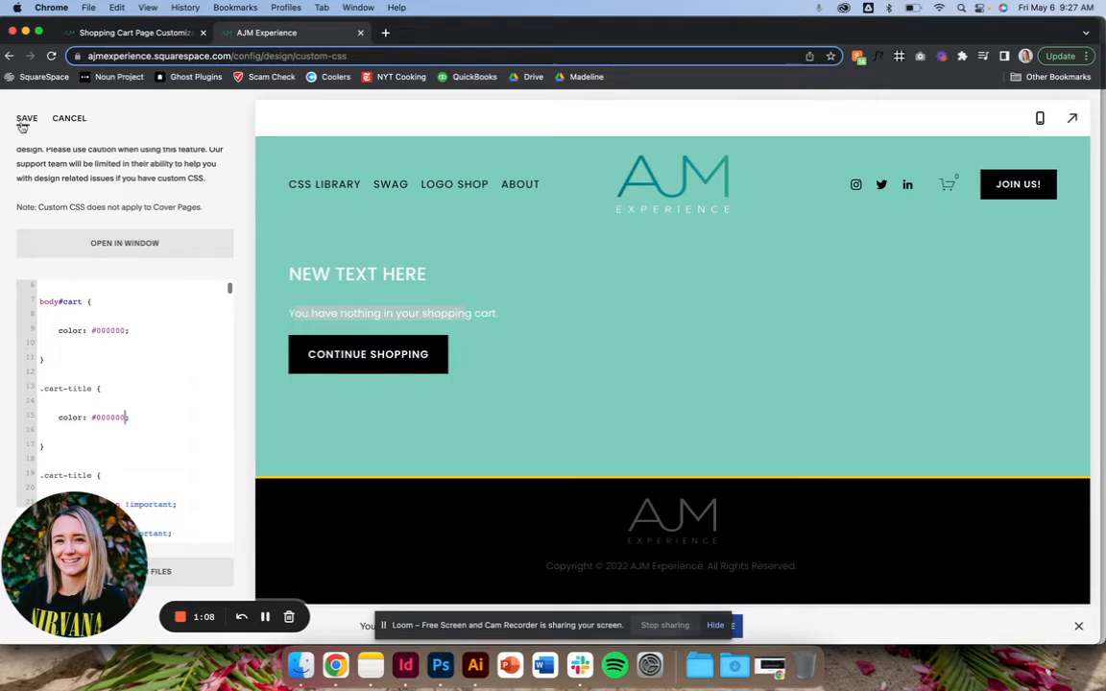
click(27, 119)
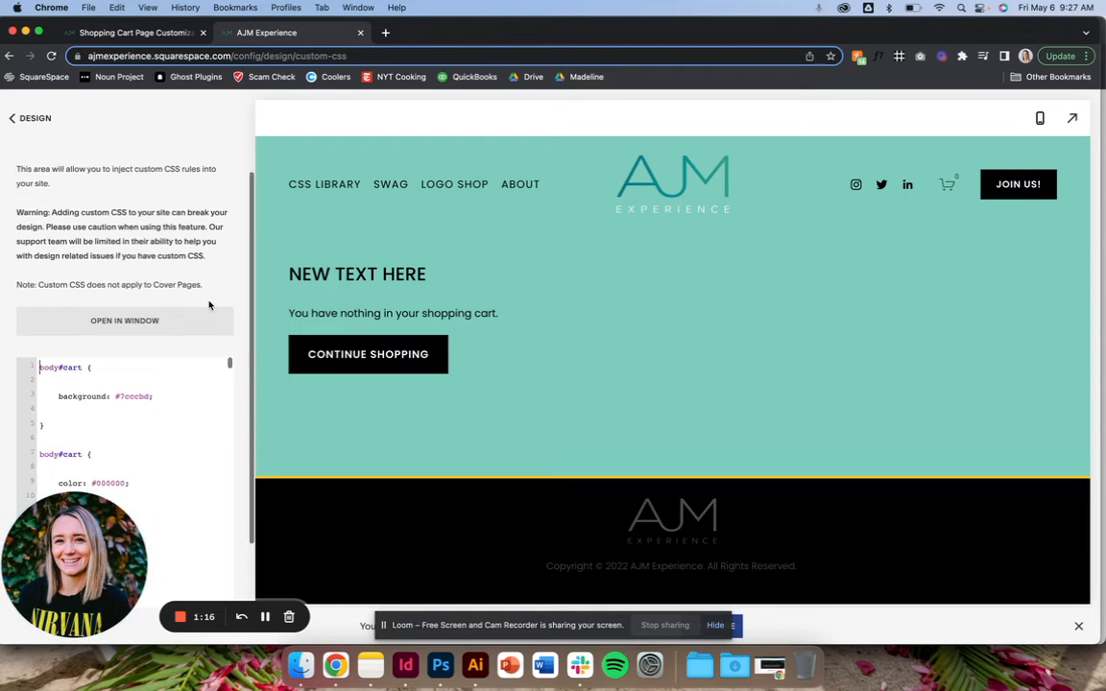
scroll(down, 3)
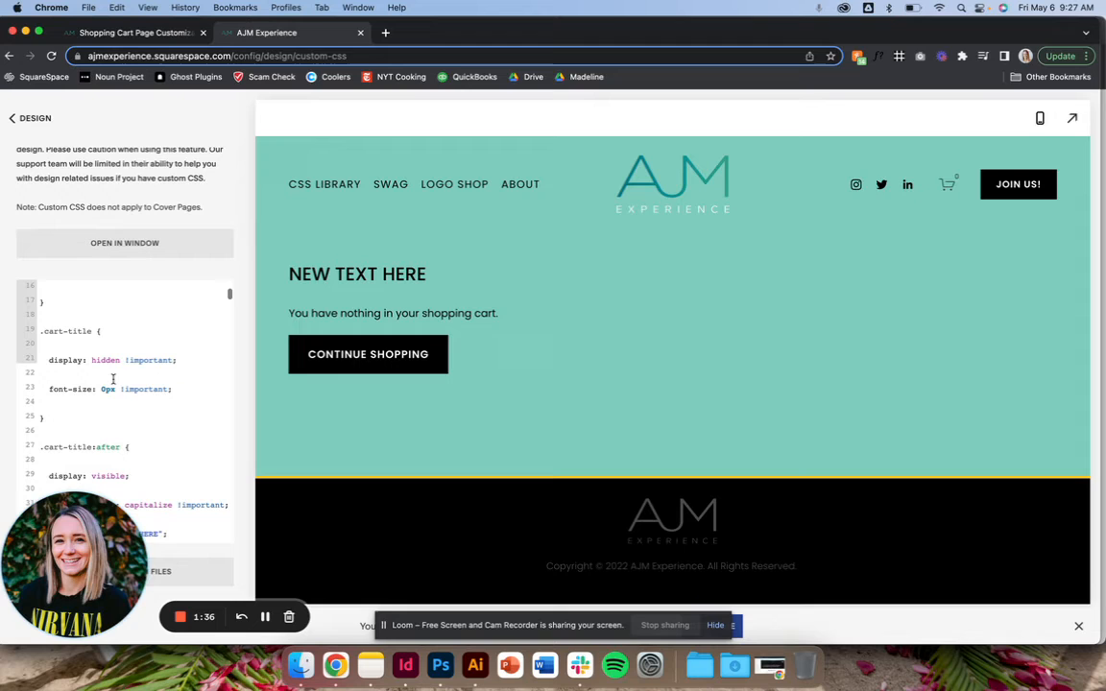
scroll(down, 3)
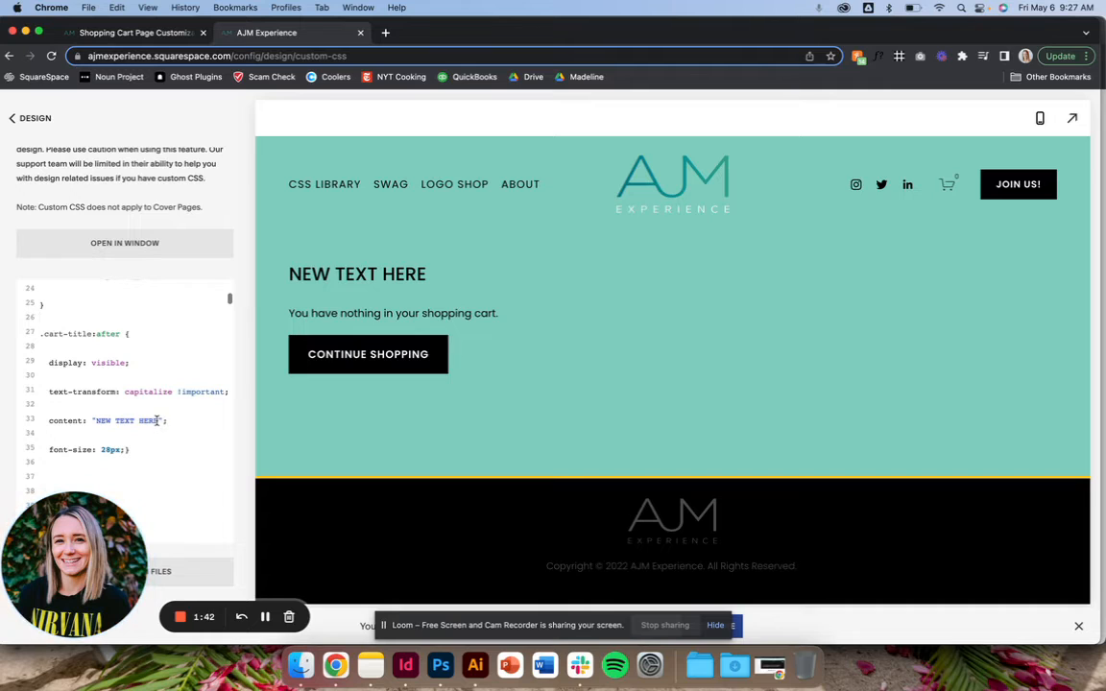
Step: Replace NEW TEXT HERE with 'Thanks For Shopping With AJM' in the content property and save
double_click(127, 421)
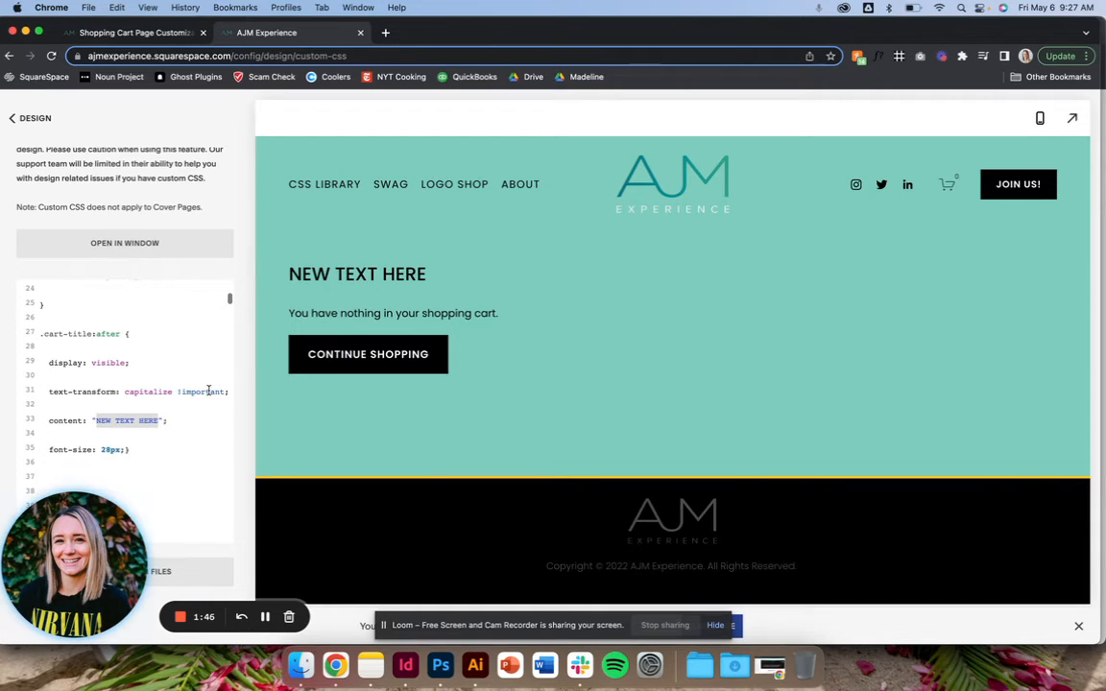
text(Thaaank)
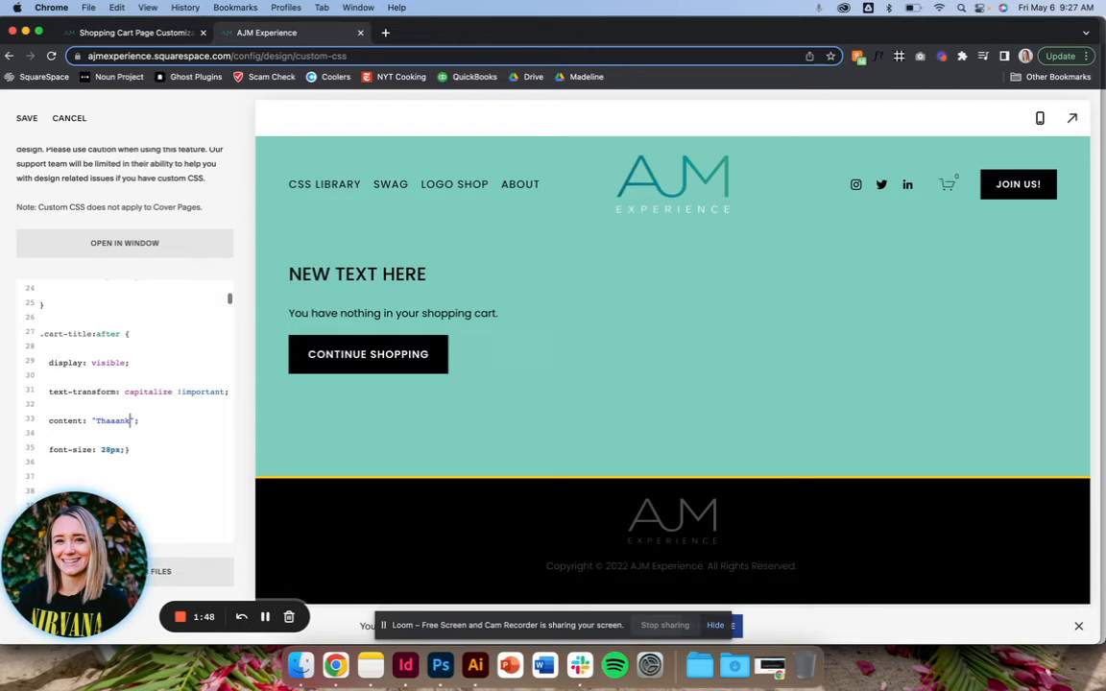
text(Thanks fo r)
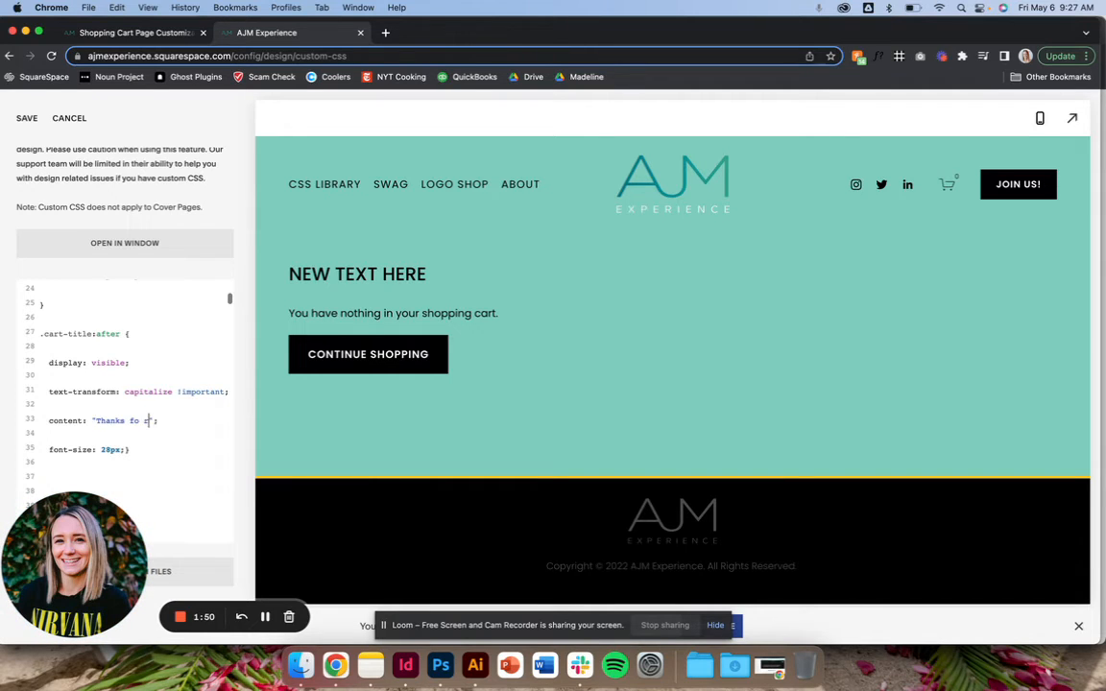
text(sho)
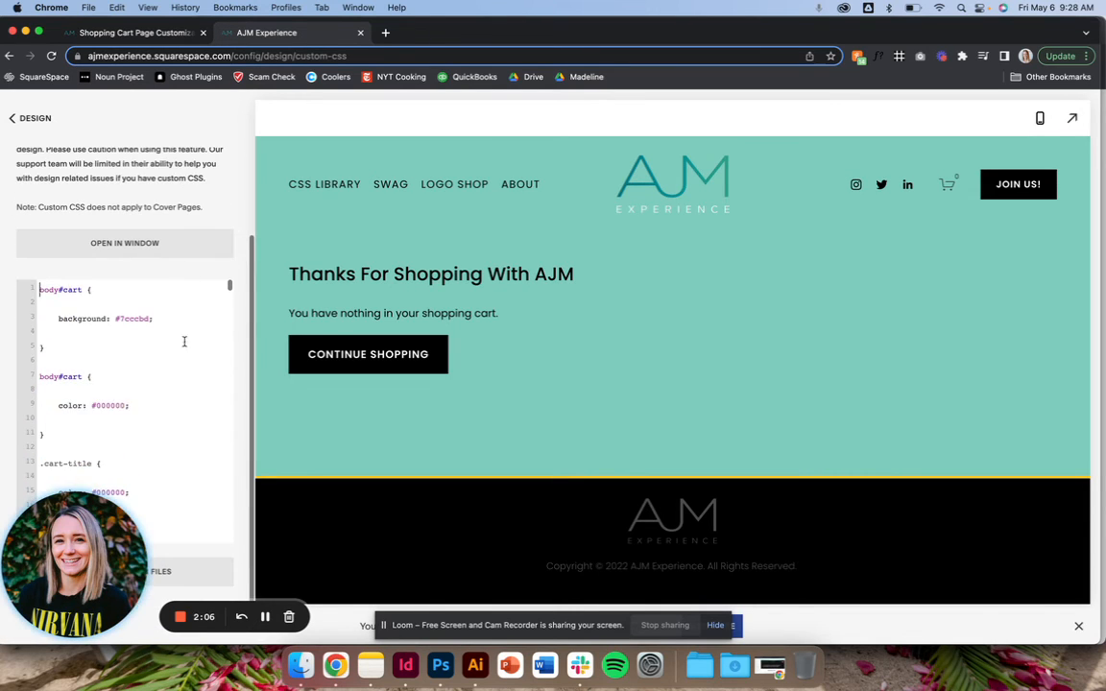
scroll(down, 3)
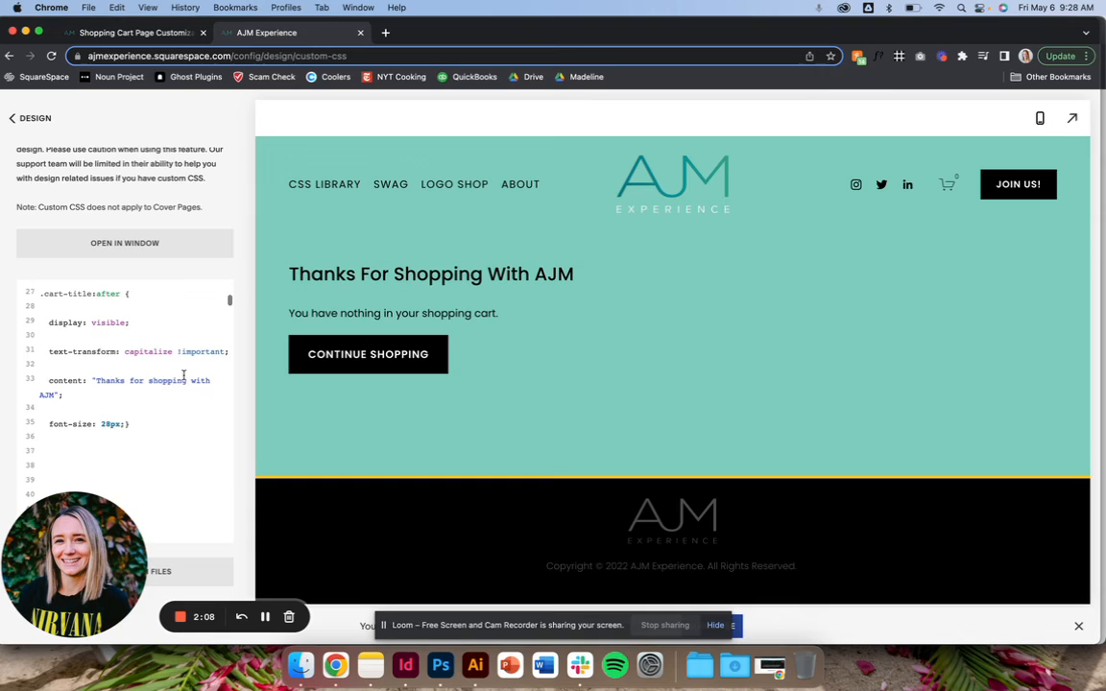